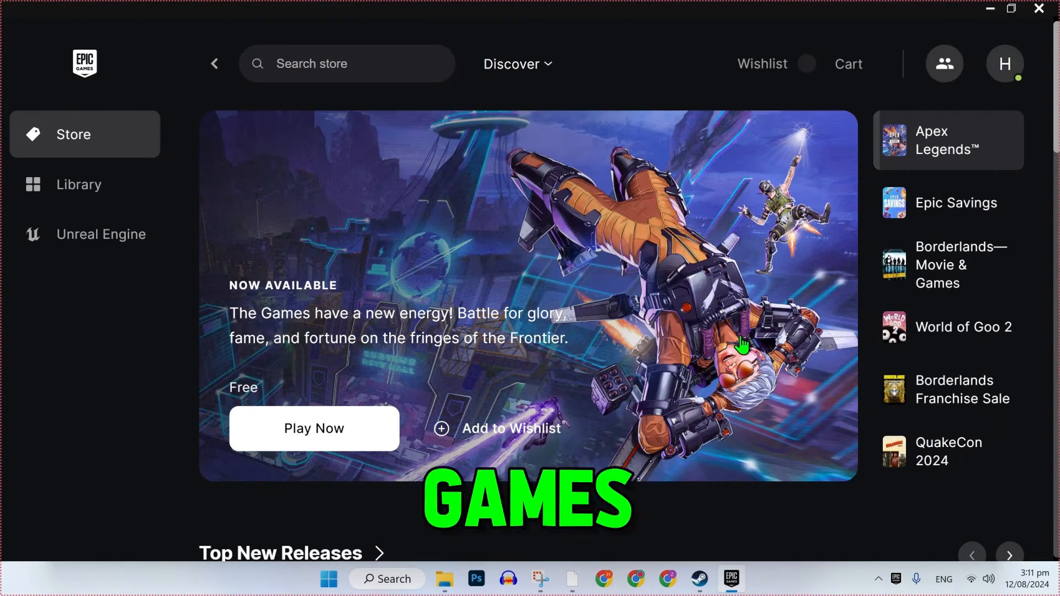
Check the account menu and Settings, then close the Epic Games Launcher window
{"action": "left_click", "coordinate": [963, 389]}
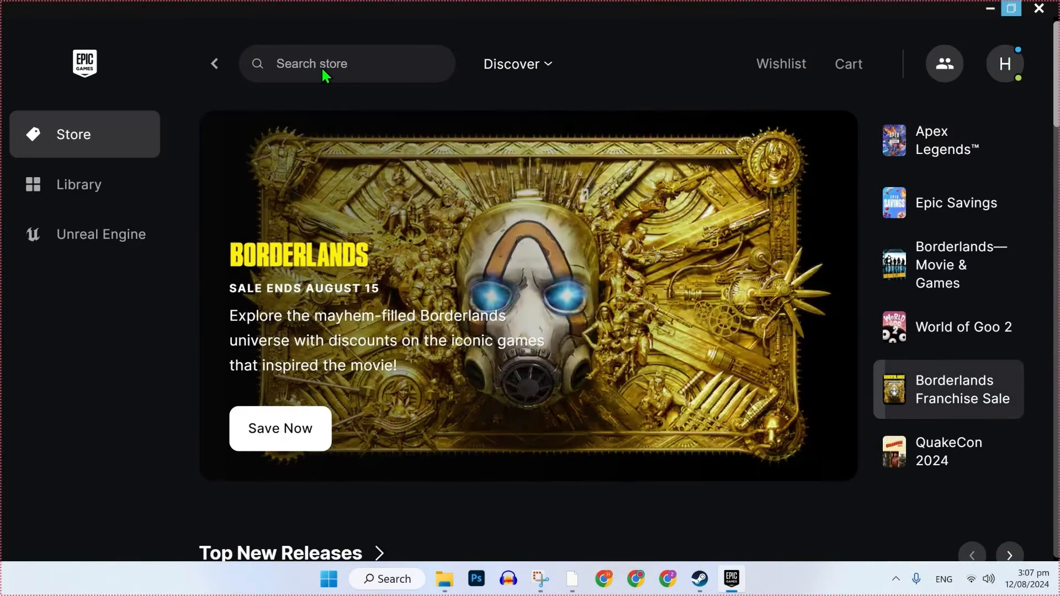
{"action": "left_click", "coordinate": [344, 64]}
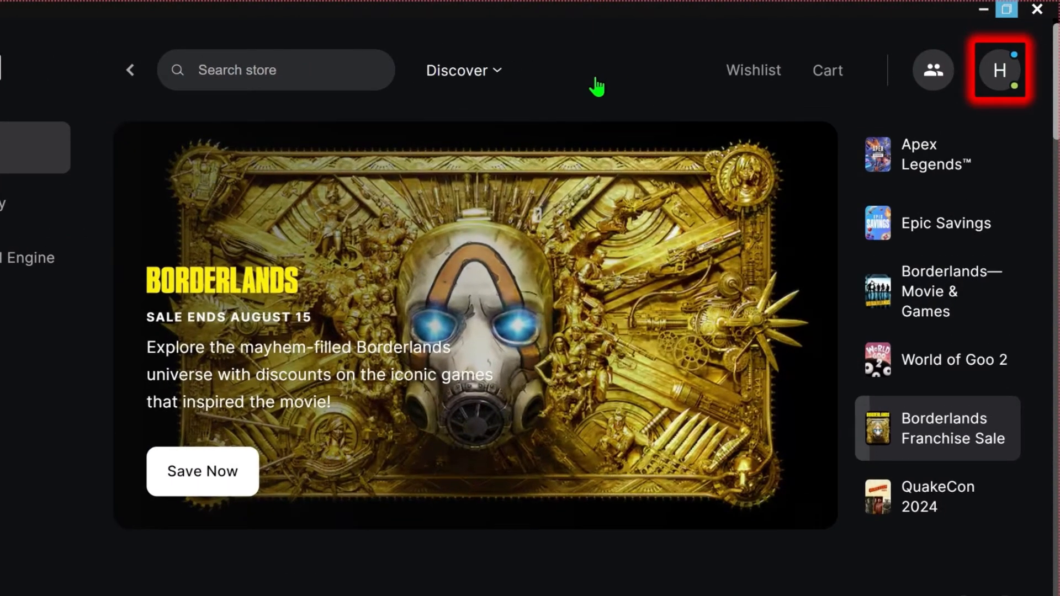
{"action": "left_click", "coordinate": [1005, 71]}
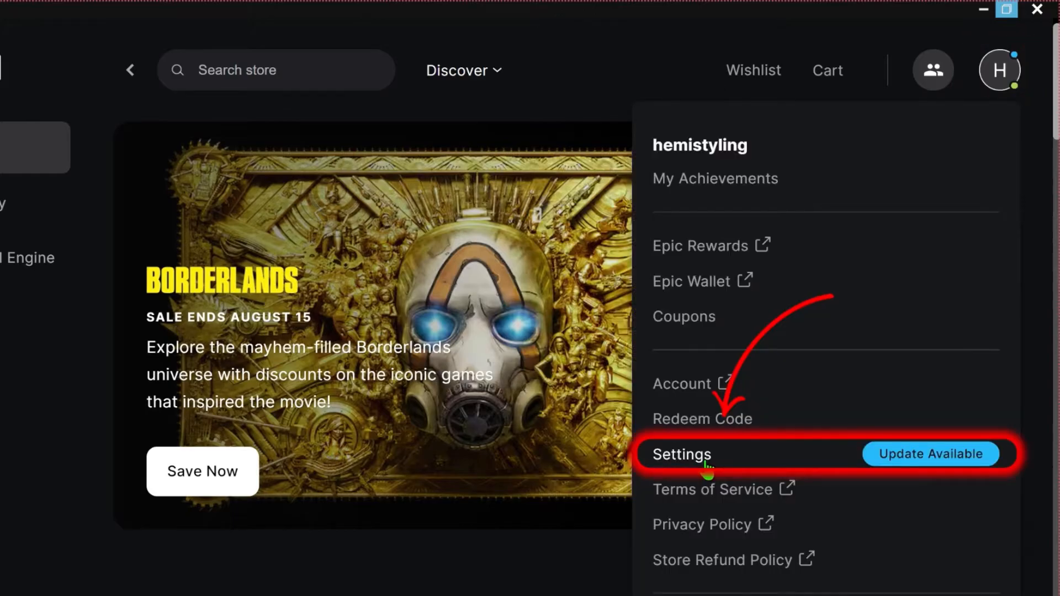
{"action": "left_click", "coordinate": [683, 456]}
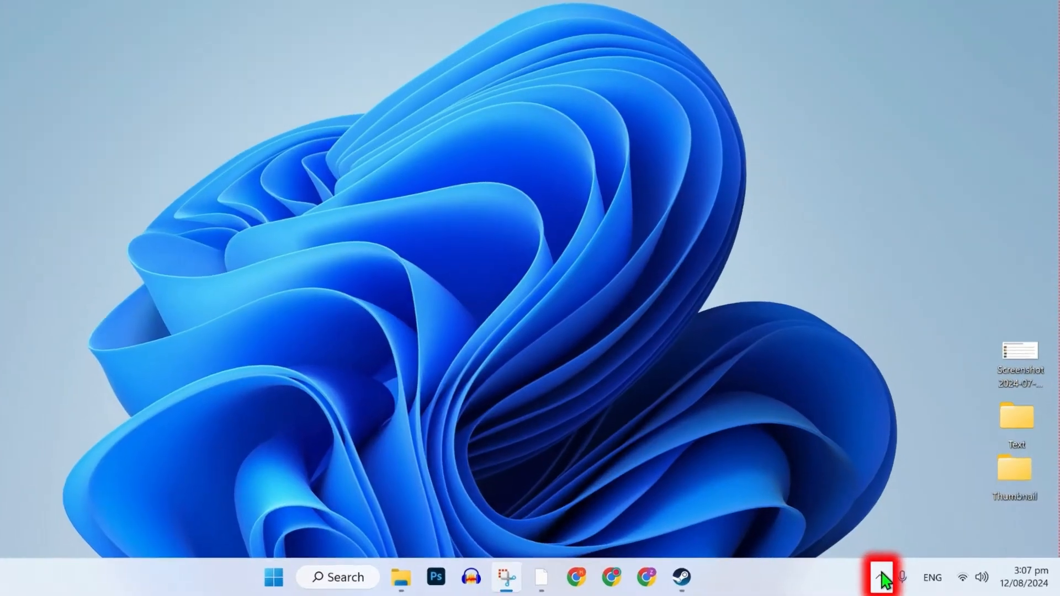
Exit the Epic Games Launcher from its system tray icon so it fully quits
{"action": "left_click", "coordinate": [877, 576]}
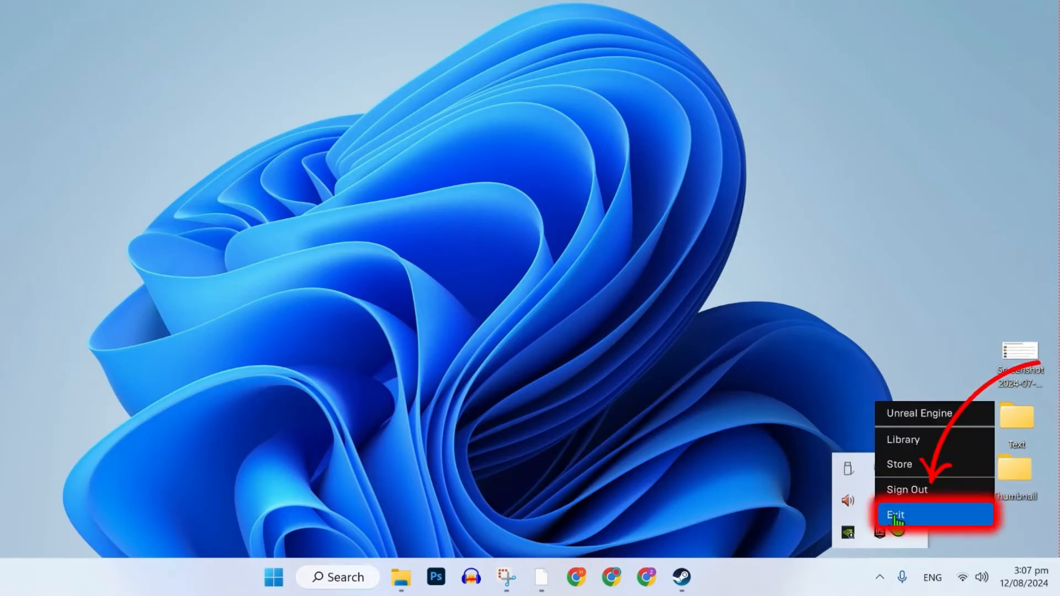
{"action": "left_click", "coordinate": [899, 514]}
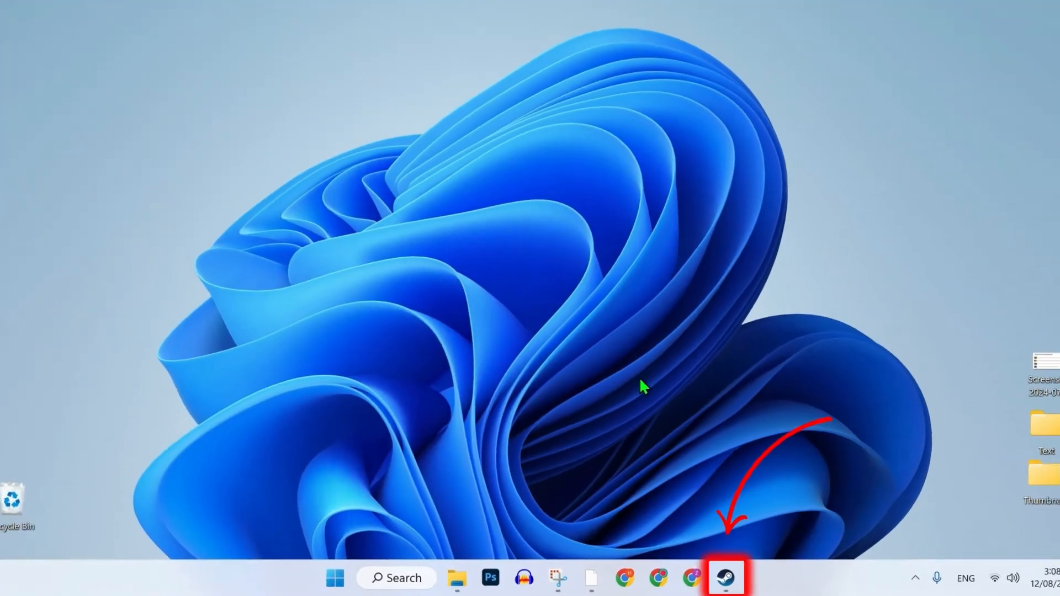
In Steam Controller settings, disable 'Turn off controllers when exiting Big Picture Mode'
{"action": "left_click", "coordinate": [729, 579]}
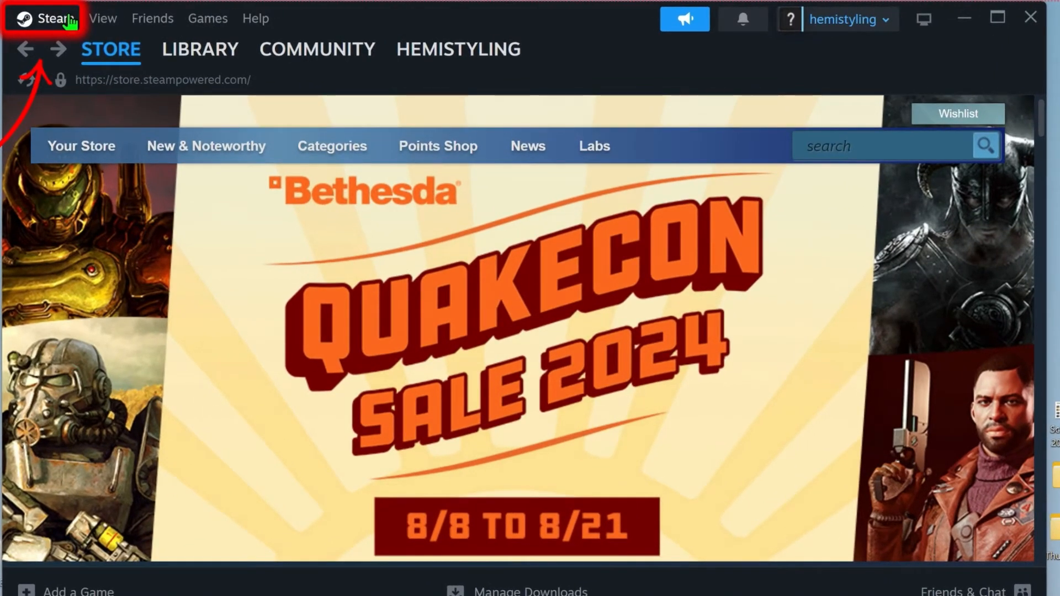
{"action": "left_click", "coordinate": [45, 18]}
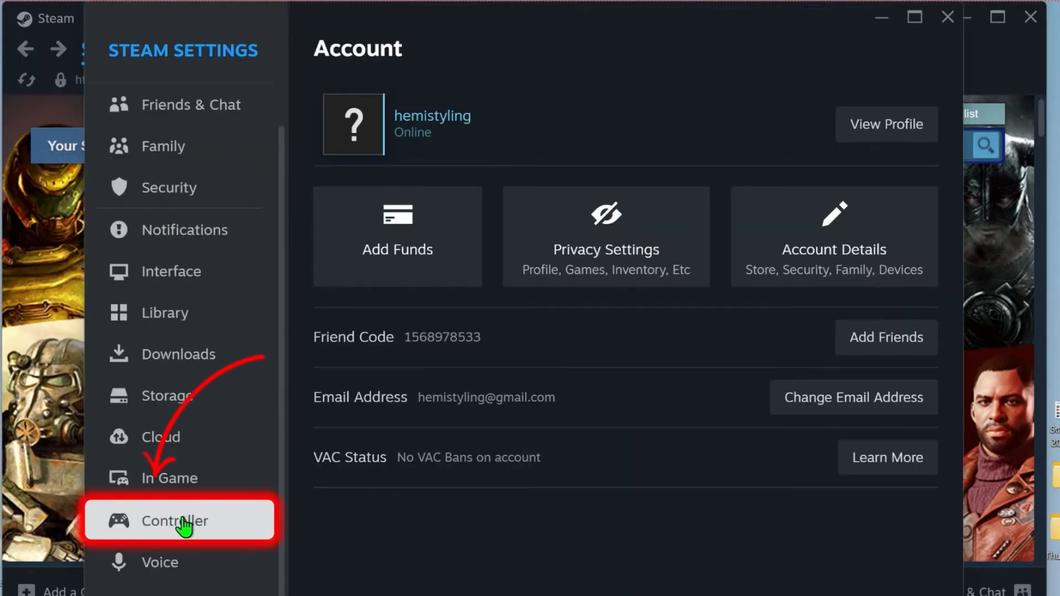
{"action": "left_click", "coordinate": [175, 521]}
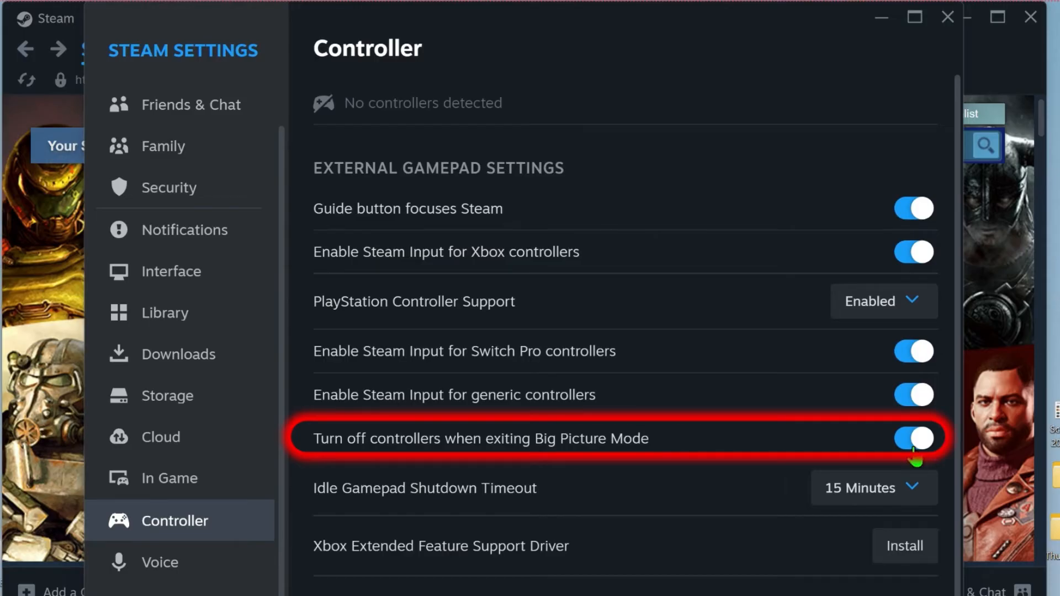
{"action": "left_click", "coordinate": [912, 440]}
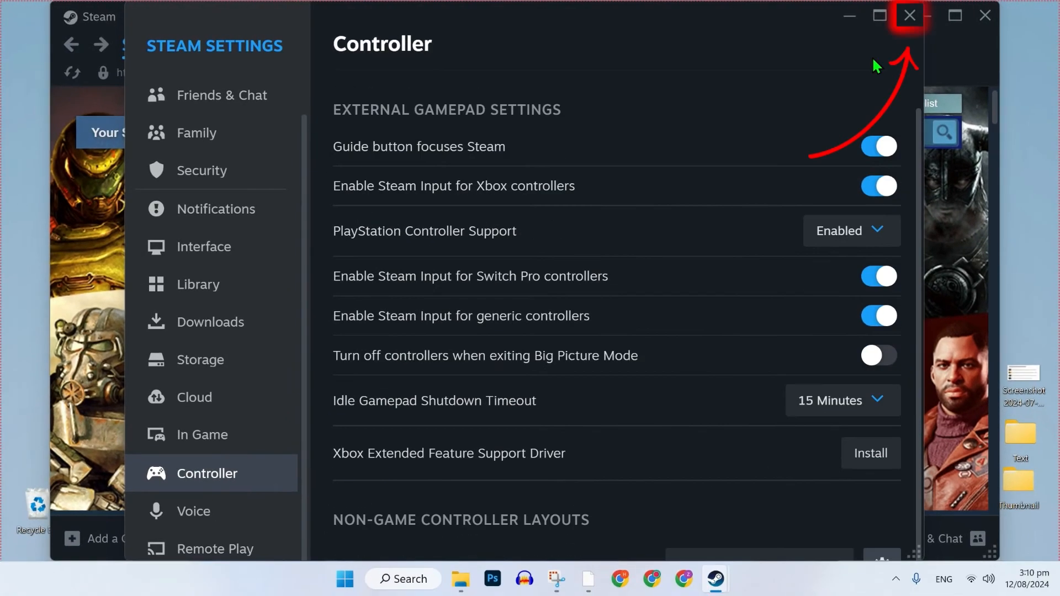
Close Settings and start Add a Non-Steam Game from the library's Add a Game menu
{"action": "left_click", "coordinate": [911, 15]}
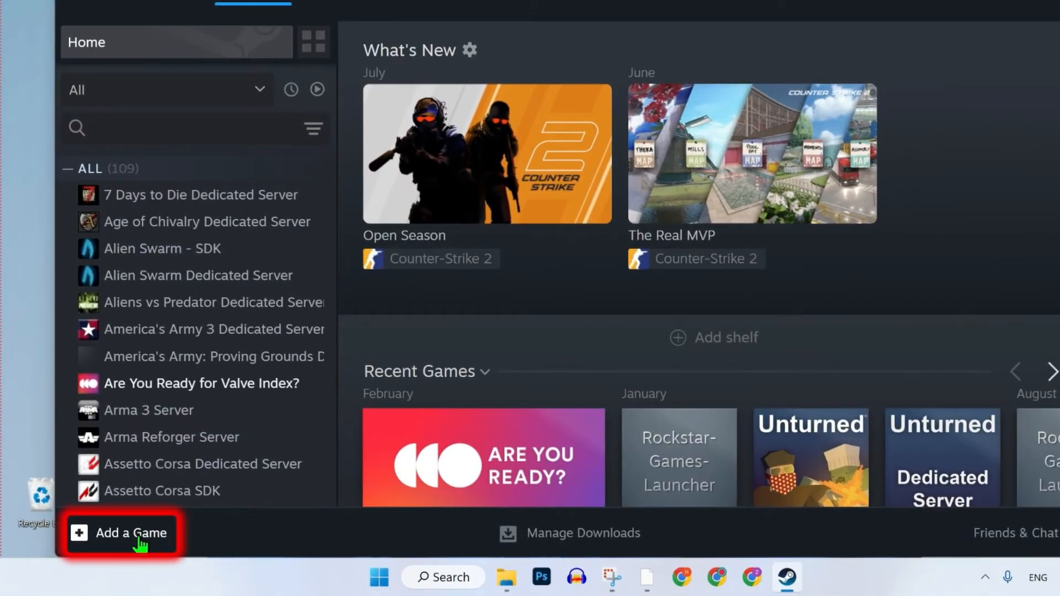
{"action": "left_click", "coordinate": [131, 533]}
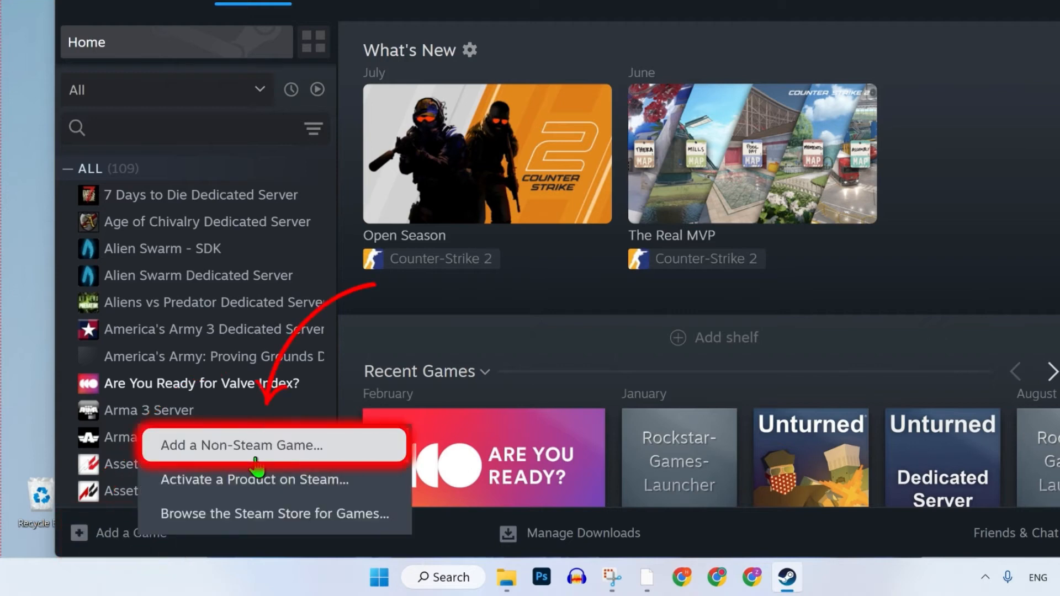
{"action": "left_click", "coordinate": [256, 445]}
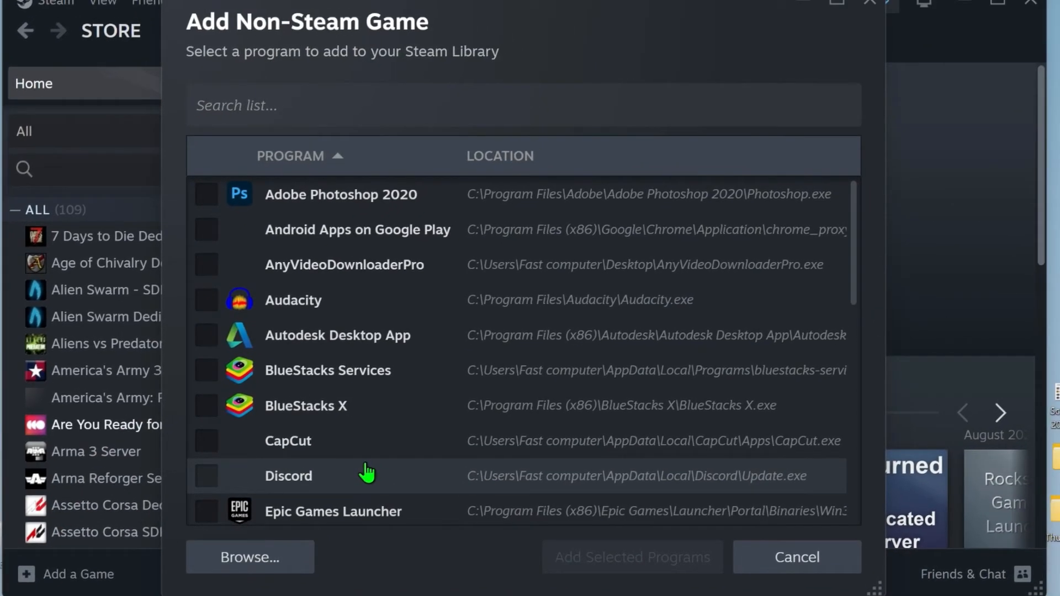
Tick Epic Games Launcher in the program list and browse for a program file
{"action": "scroll", "scroll_direction": "down", "scroll_amount": 3}
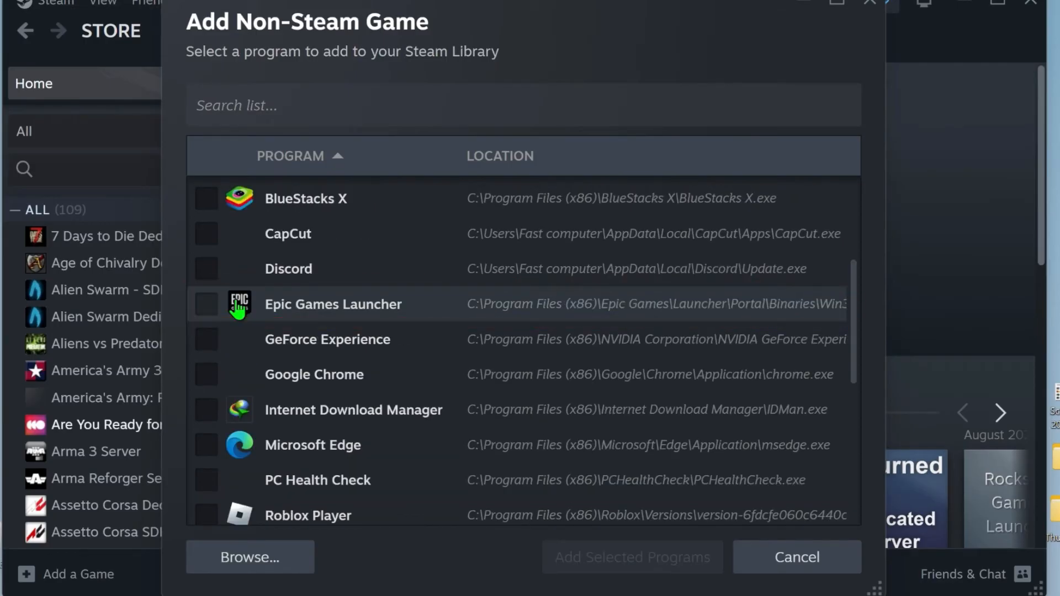
{"action": "left_click", "coordinate": [390, 592]}
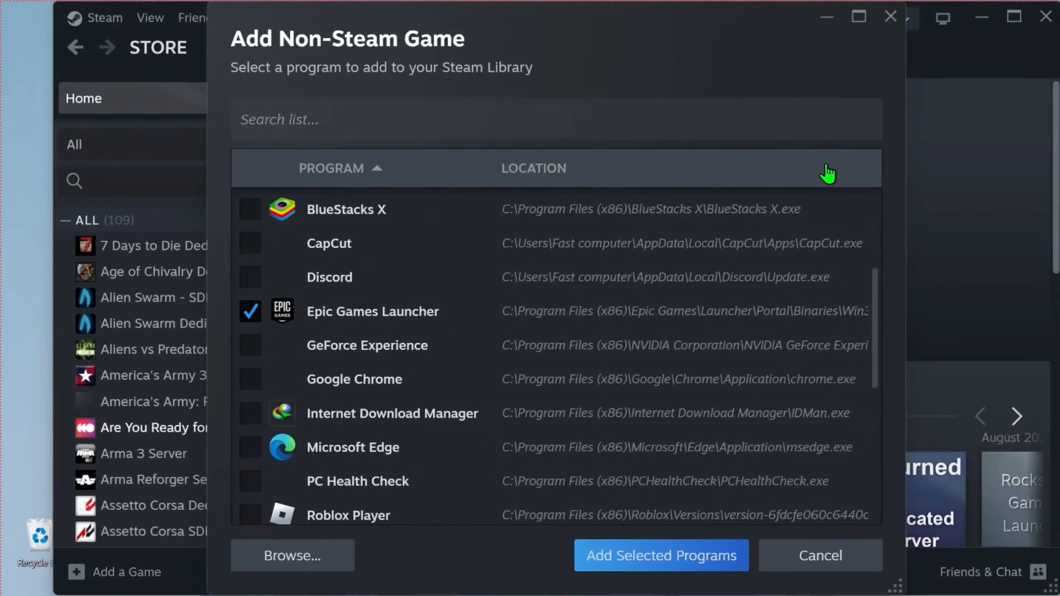
{"action": "left_click", "coordinate": [292, 556]}
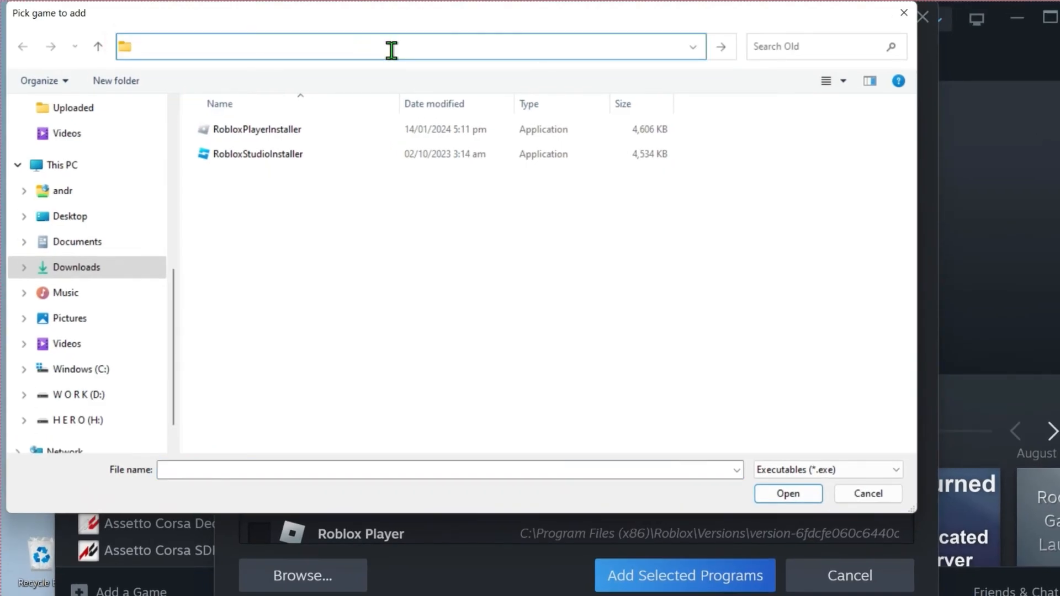
Look in C:\ProgramData\Microsoft\Windows\Start Menu\Programs, then cancel the file picker
{"action": "type", "text": "C:\\ProgramData\\Microsoft\\Windows\\Start Menu\\Programs"}
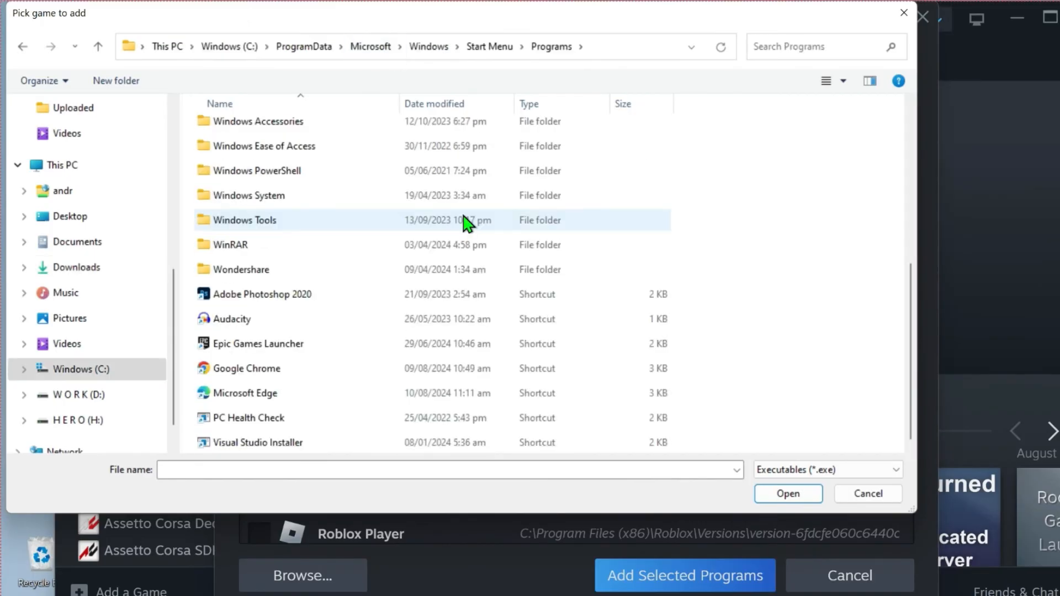
{"action": "left_click", "coordinate": [259, 344]}
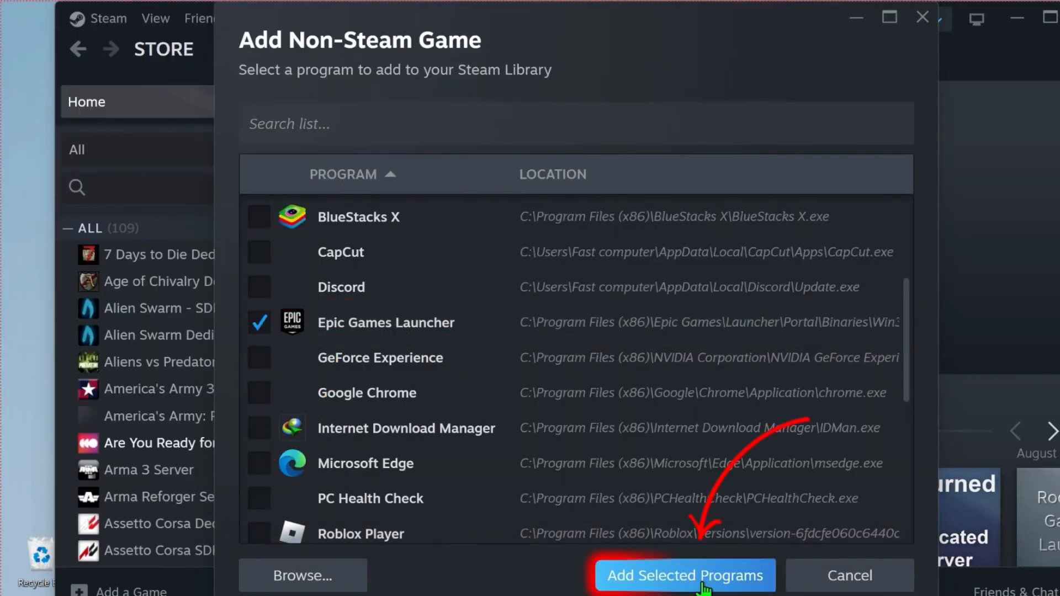
Add Epic Games Launcher to the library and launch it with PLAY from its library page
{"action": "left_click", "coordinate": [685, 591]}
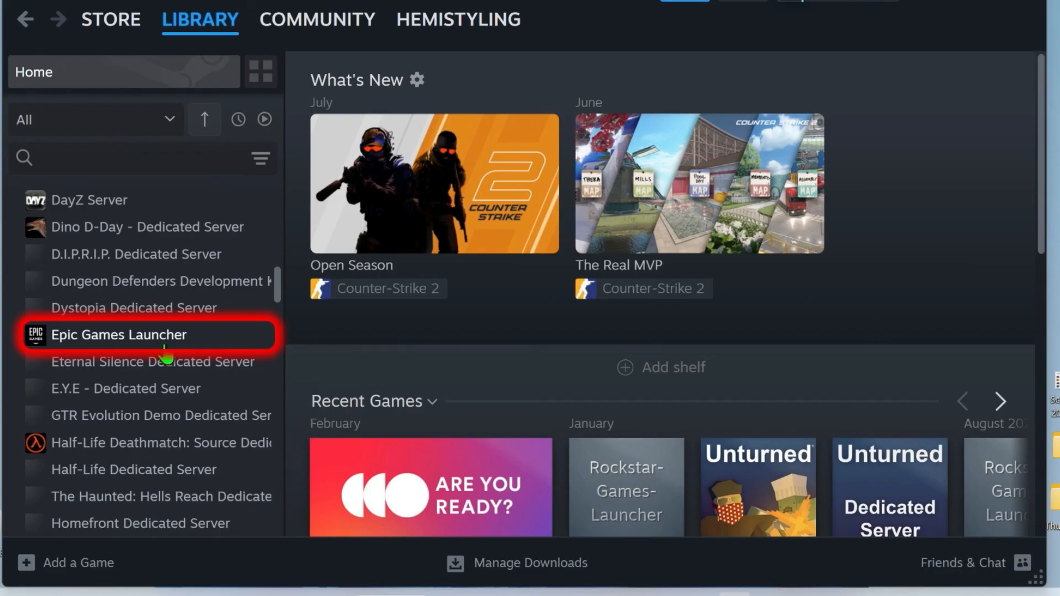
{"action": "left_click", "coordinate": [119, 336]}
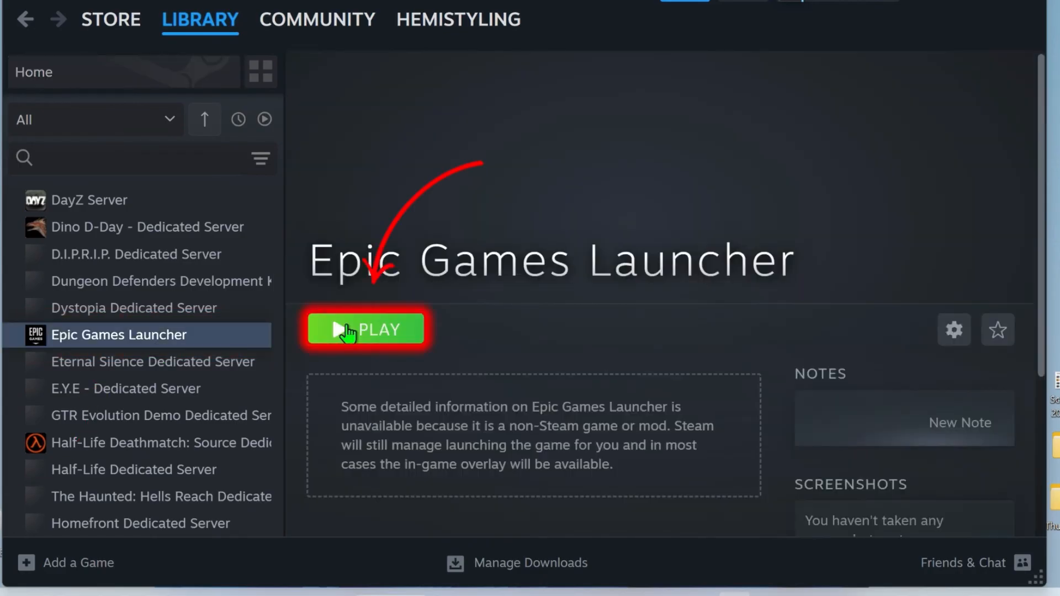
{"action": "left_click", "coordinate": [366, 329]}
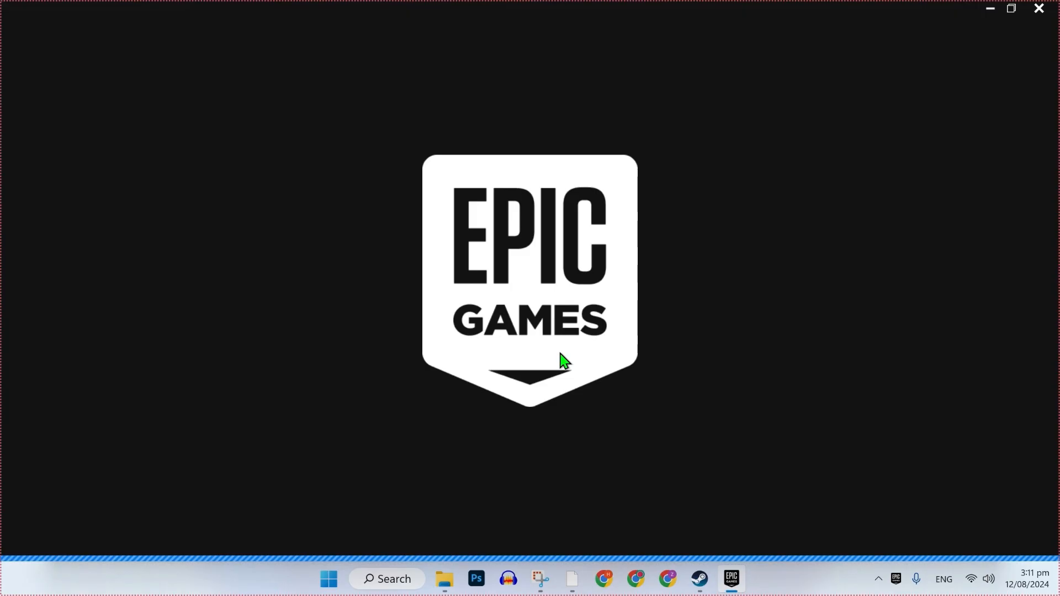